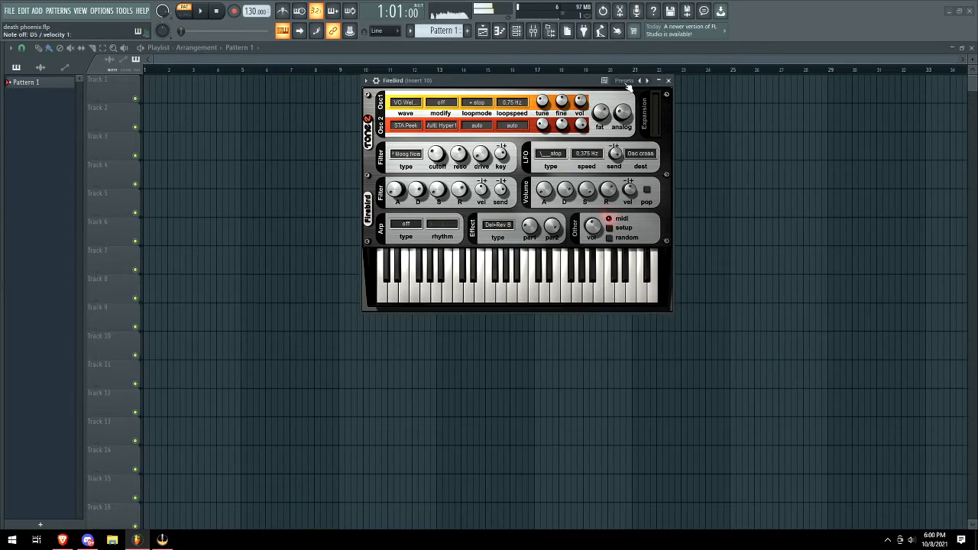
Step through seven ARP presets with Firebird's next-preset arrow, auditioning each one
click(624, 80)
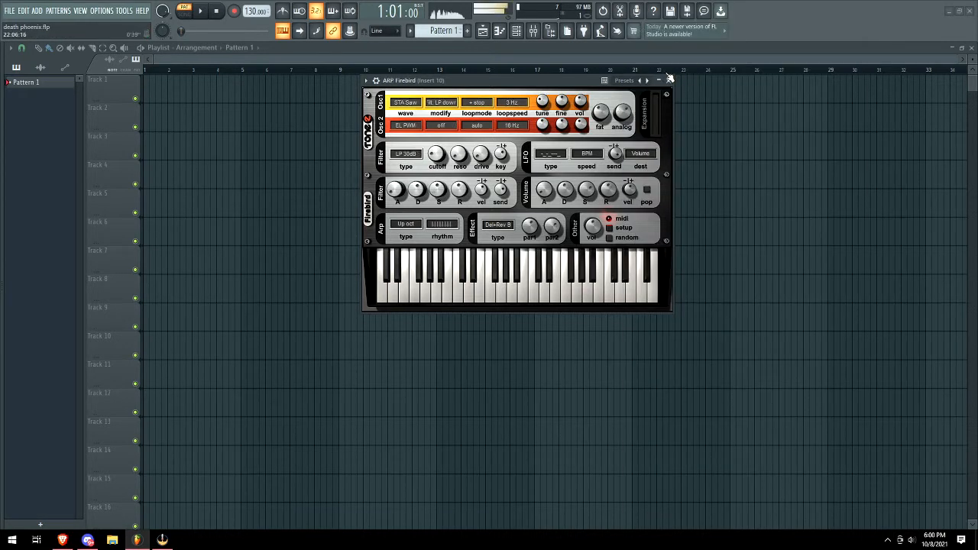
click(646, 79)
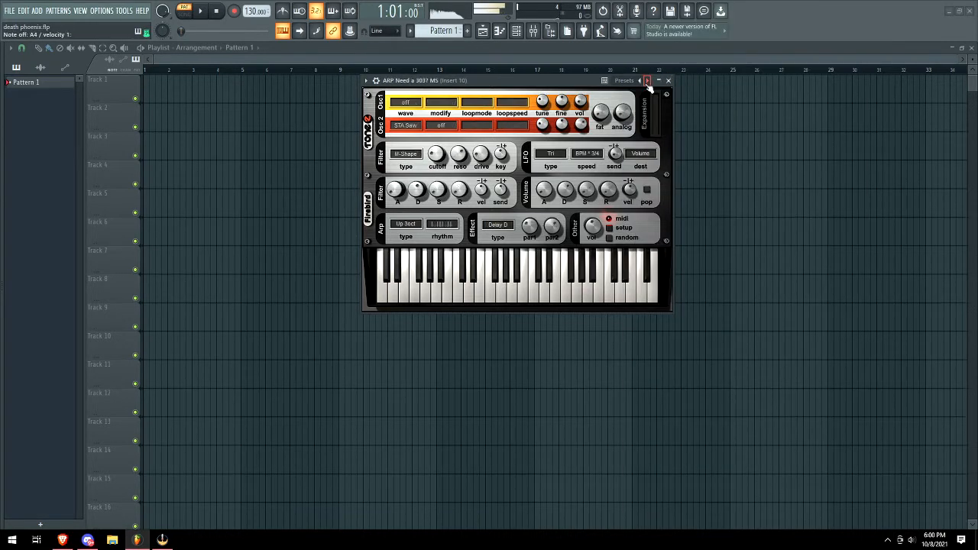
click(648, 80)
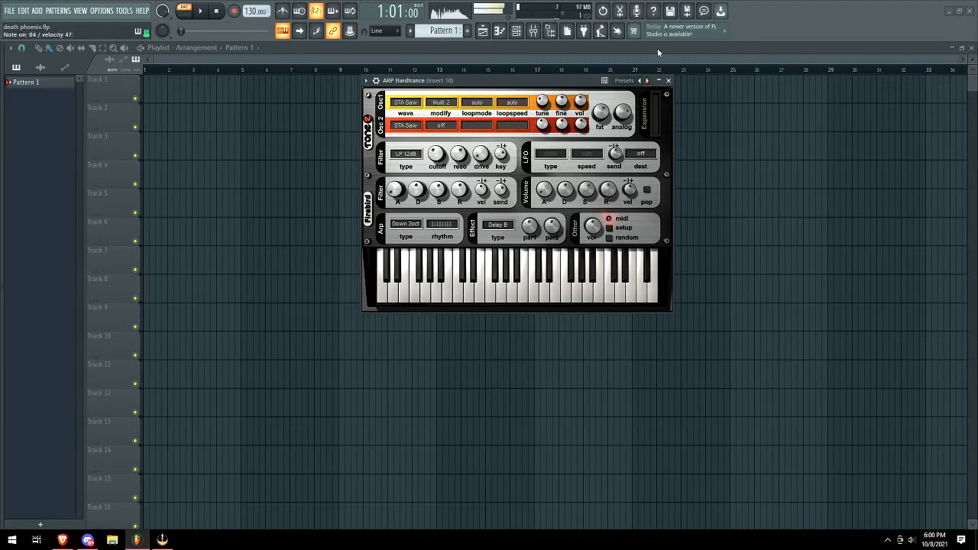
click(648, 79)
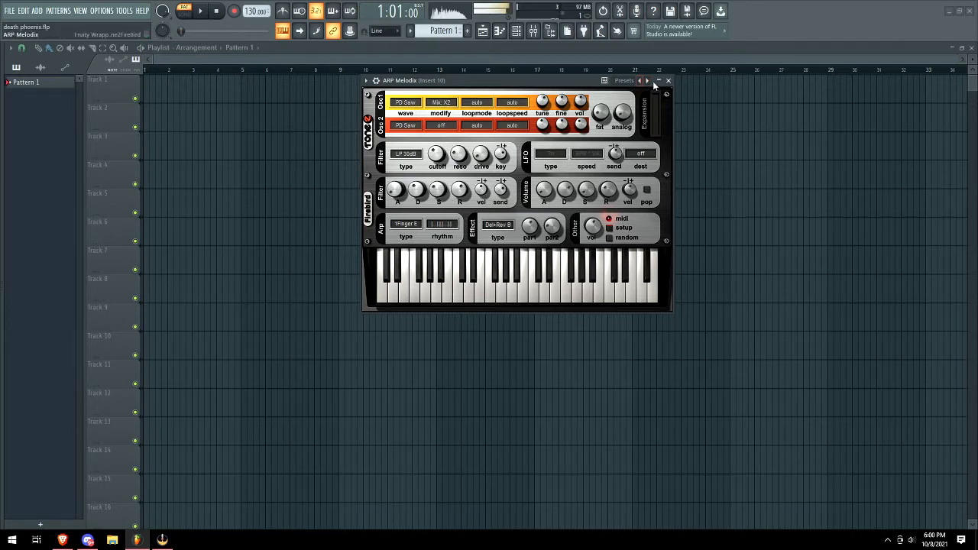
click(646, 80)
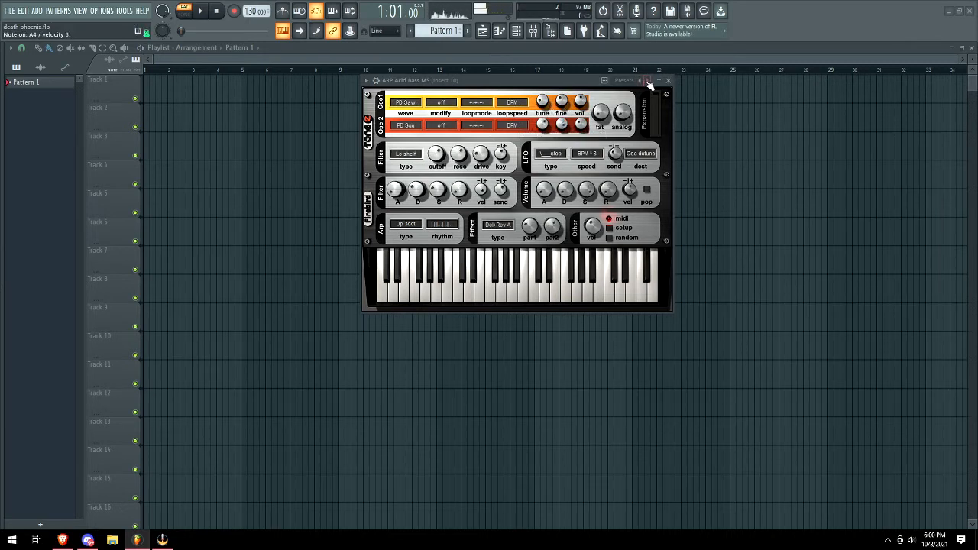
click(648, 80)
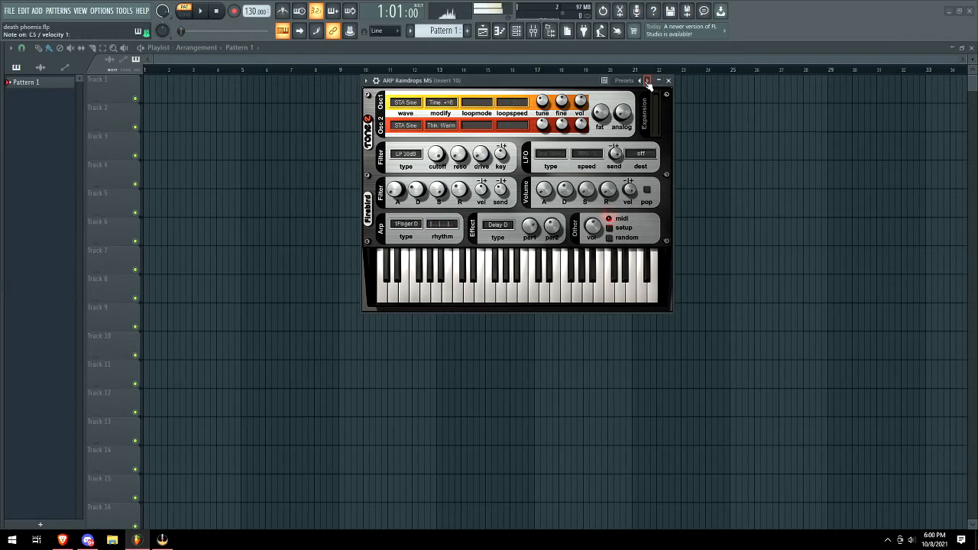
click(647, 80)
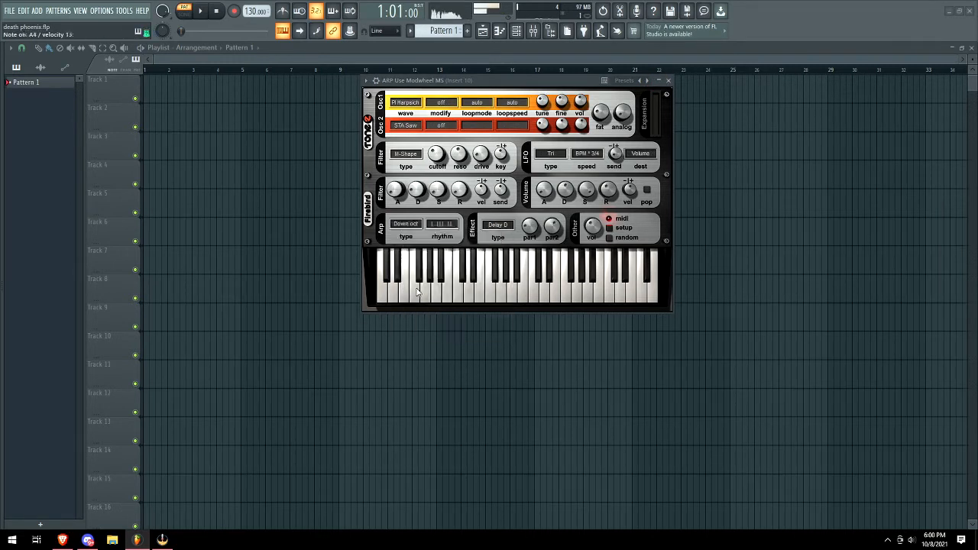
Try the Rotary and Flanger effect types, then move on to the next ARP preset
click(441, 223)
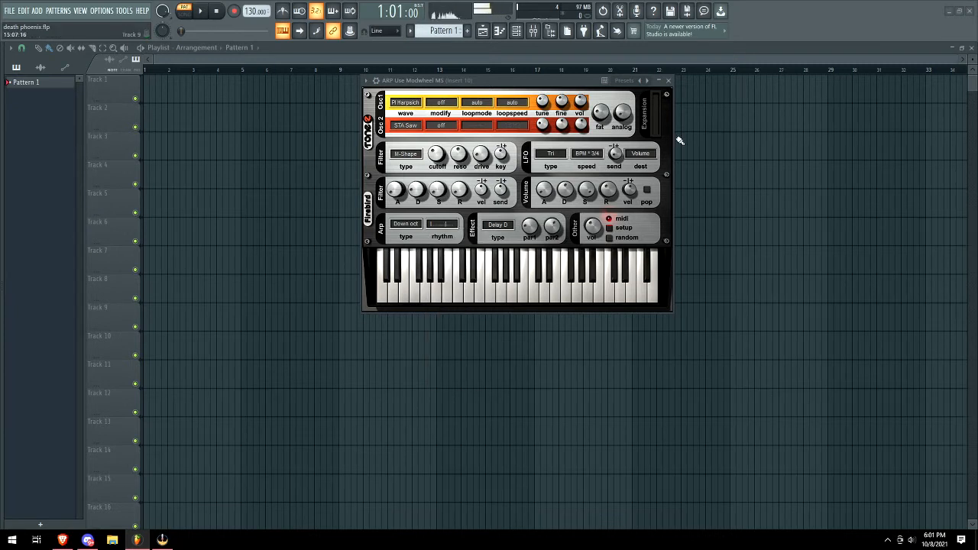
click(498, 223)
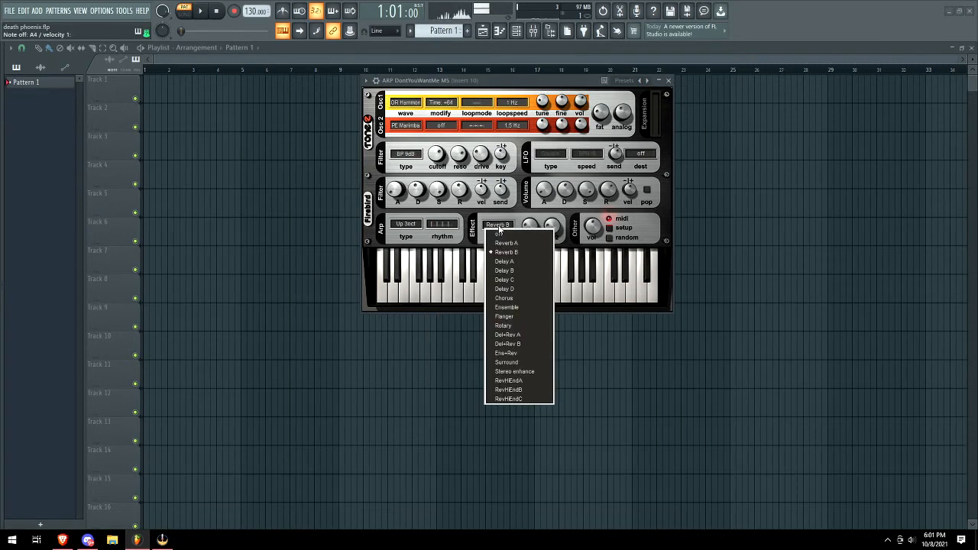
mouse_move(508, 334)
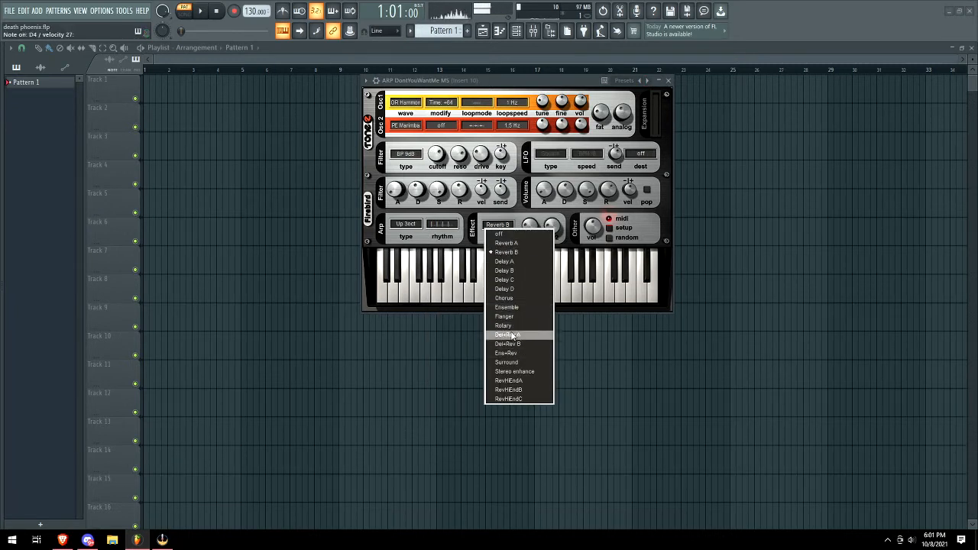
click(502, 323)
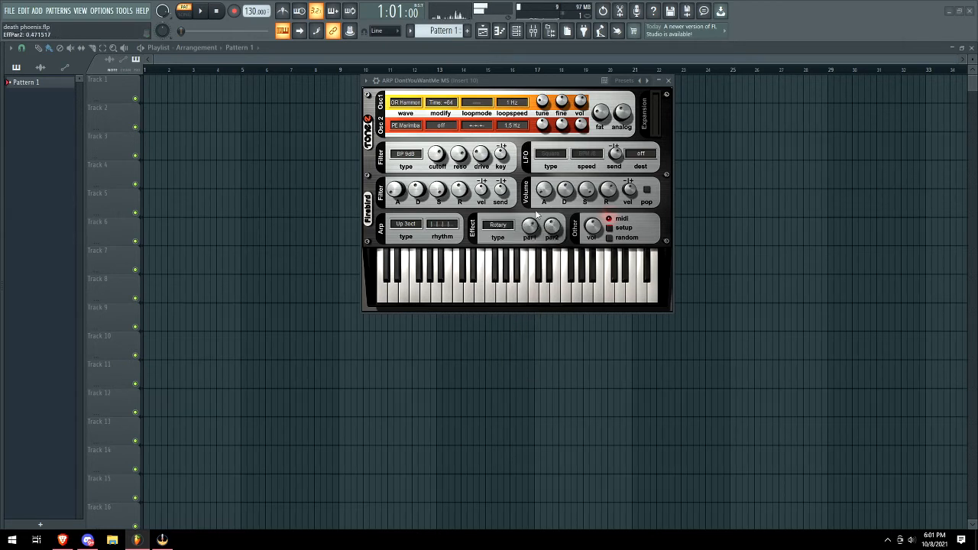
click(498, 224)
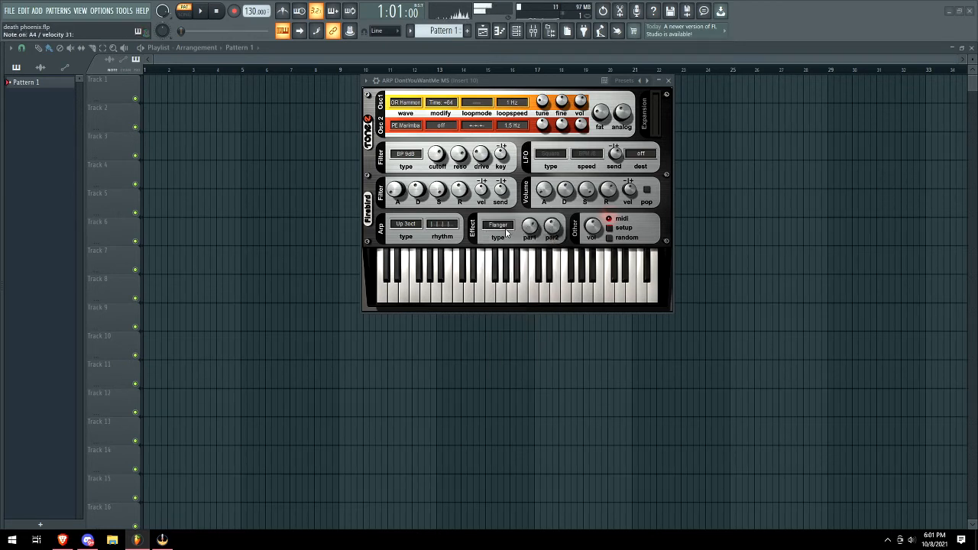
click(498, 225)
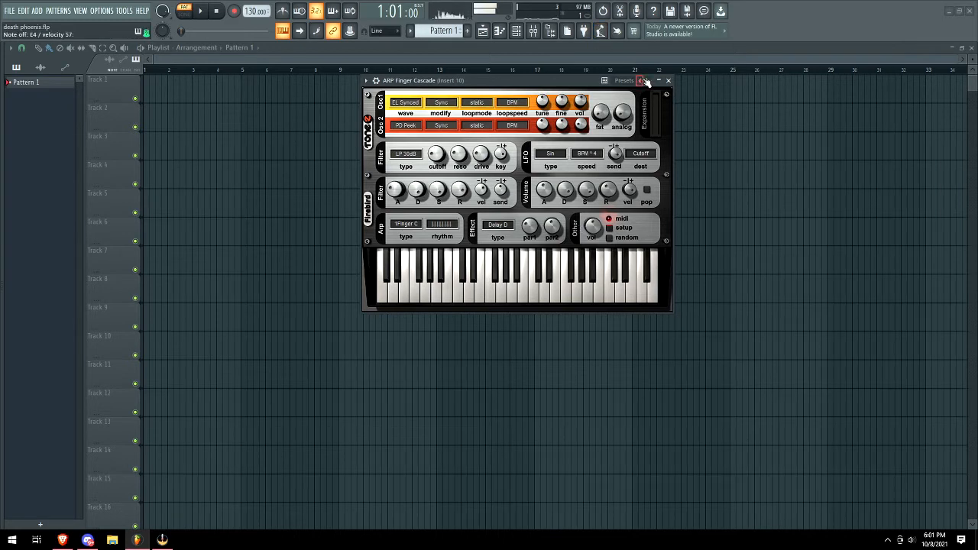
click(646, 79)
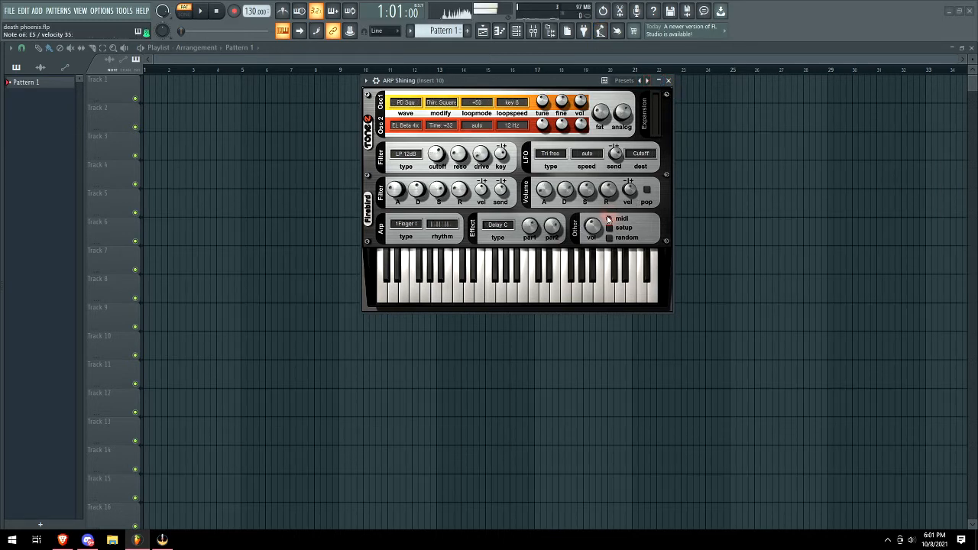
On Firebird's setup page keep sound quality at Ultra and load the next preset
click(624, 226)
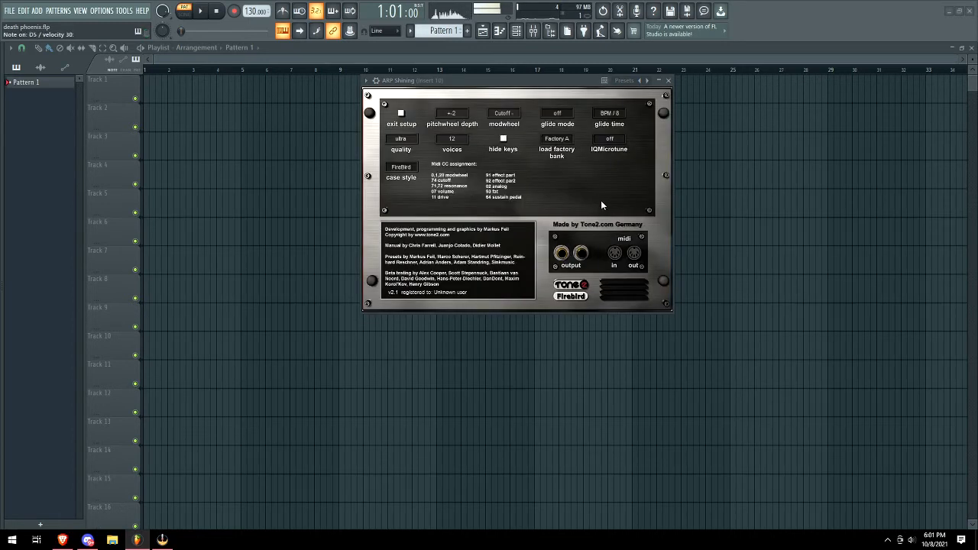
click(400, 138)
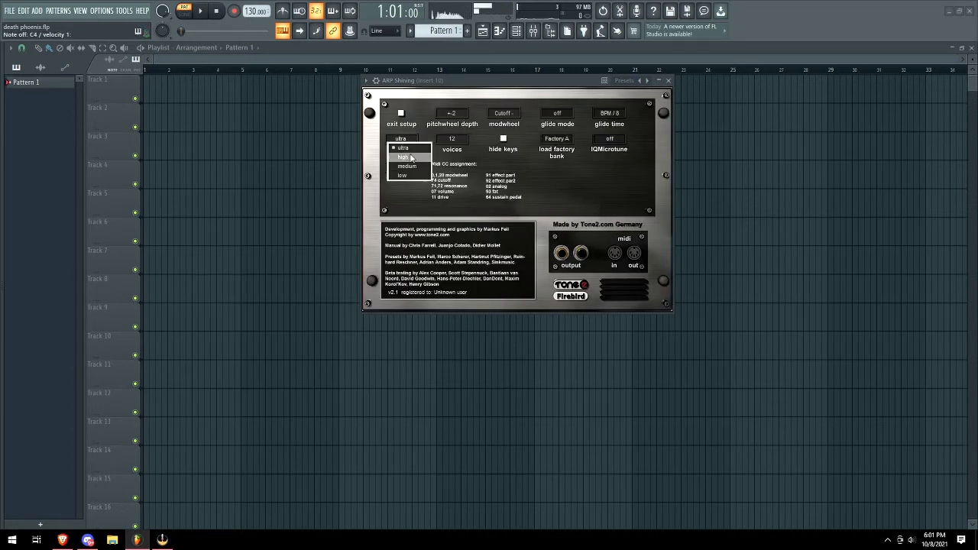
click(404, 147)
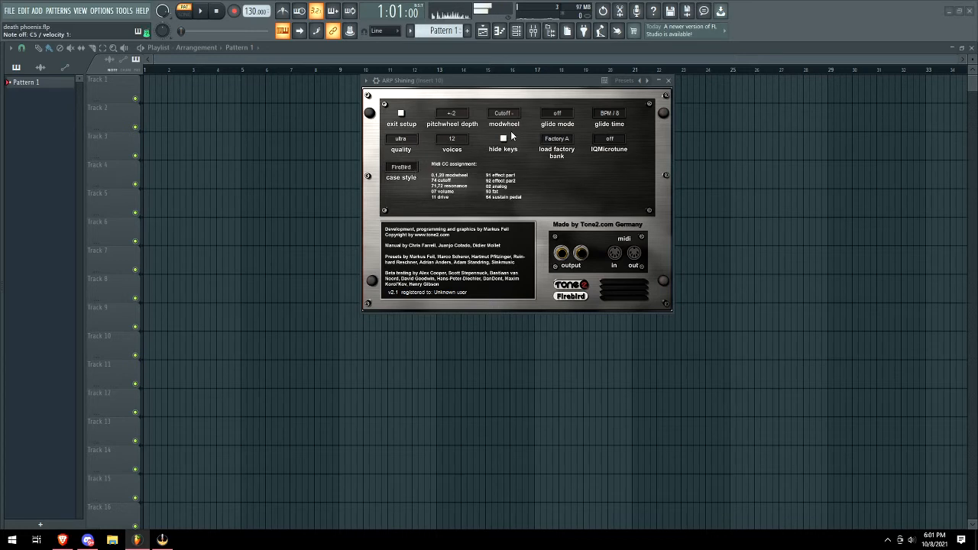
click(400, 113)
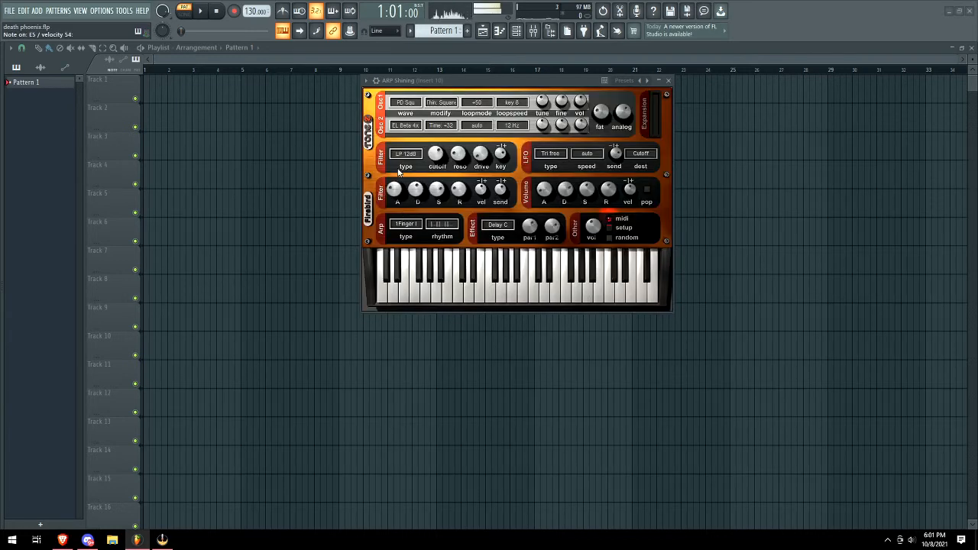
Audition a run of ARP and GAT presets one after another
click(648, 79)
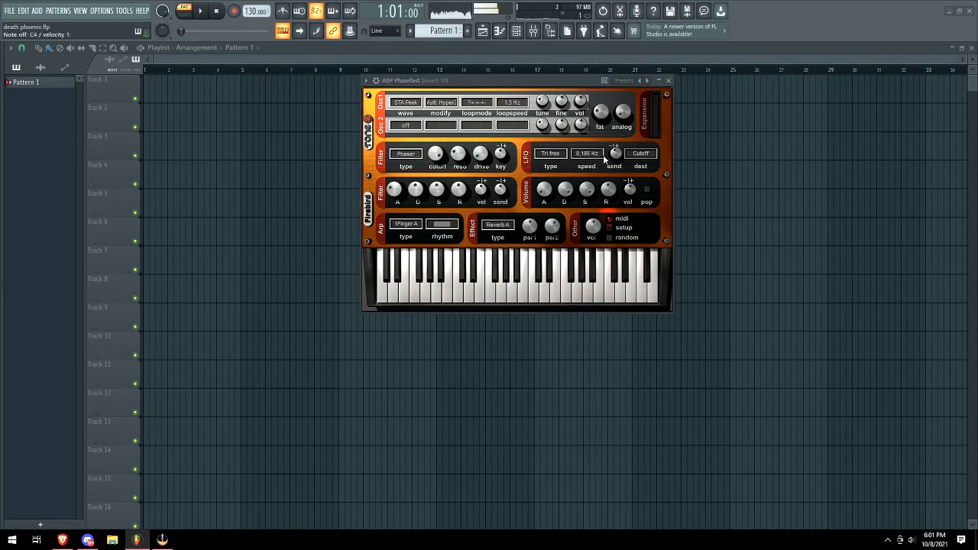
click(550, 153)
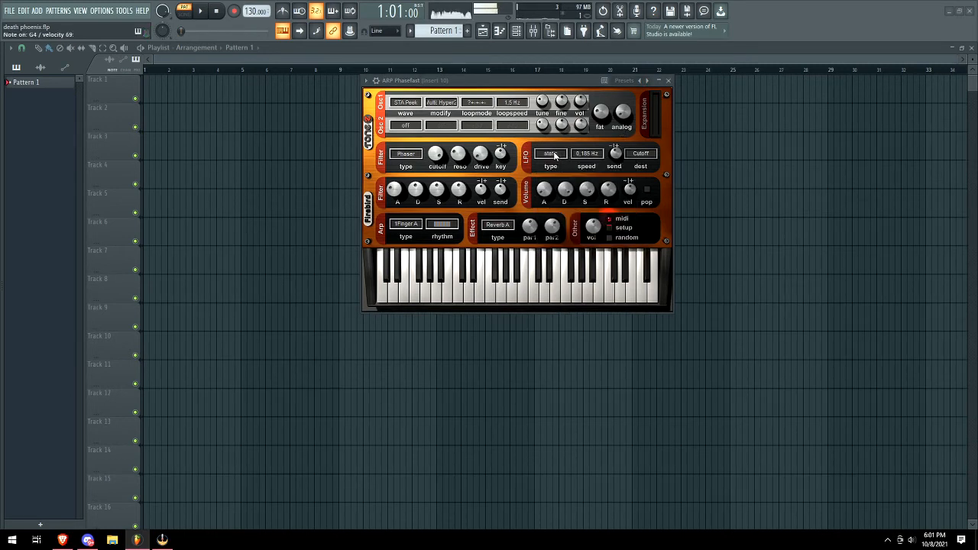
click(550, 153)
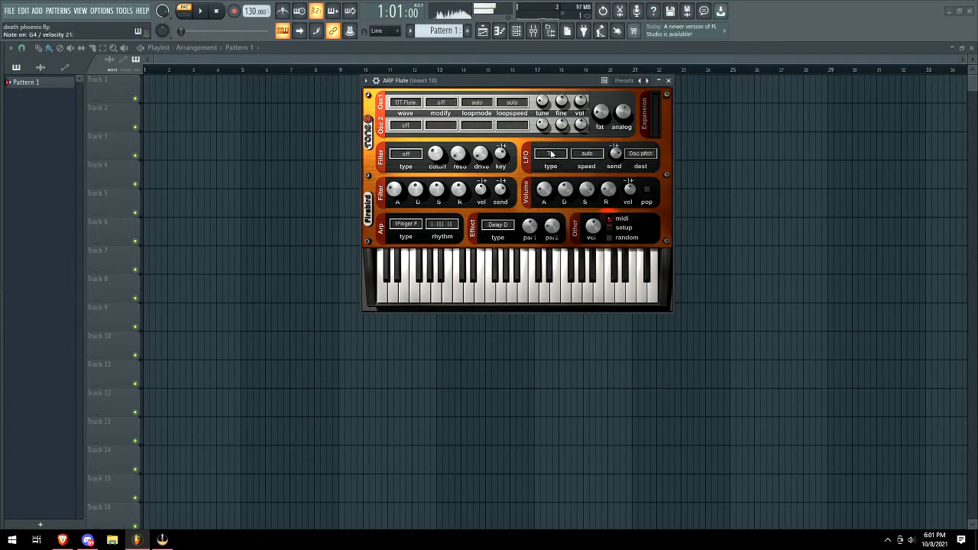
click(550, 153)
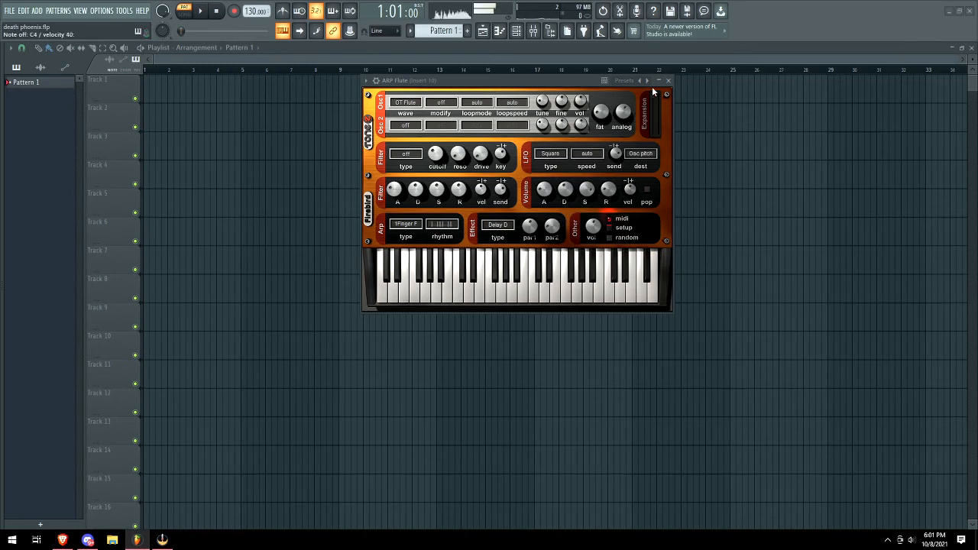
click(550, 153)
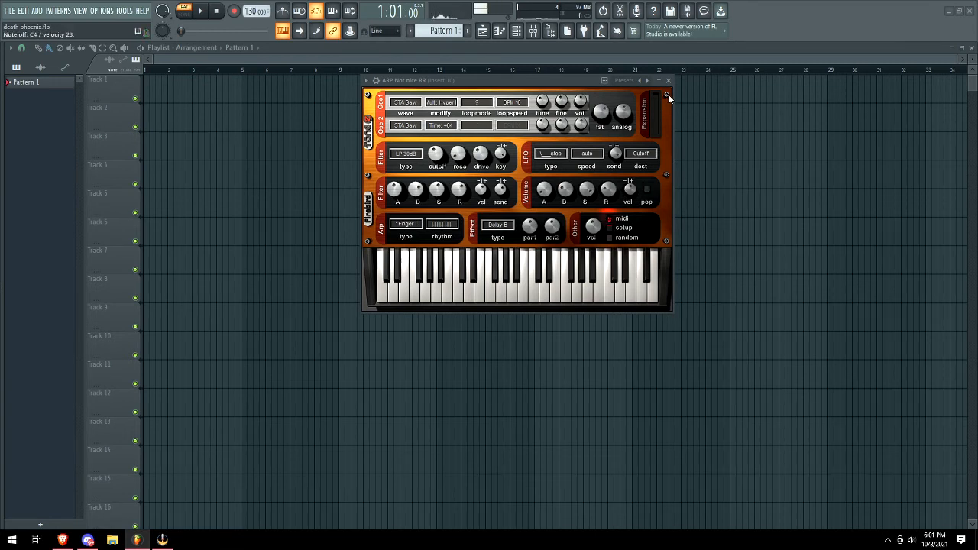
click(648, 80)
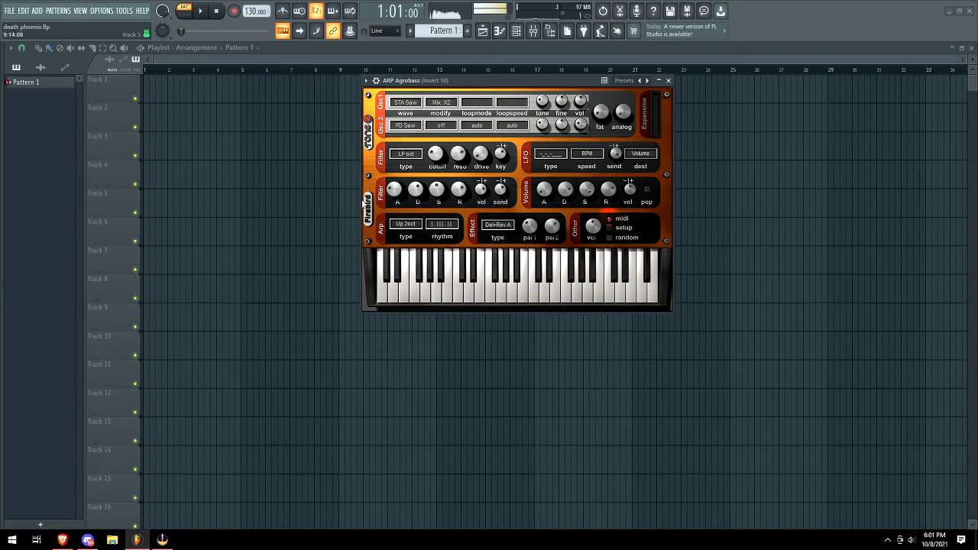
click(647, 80)
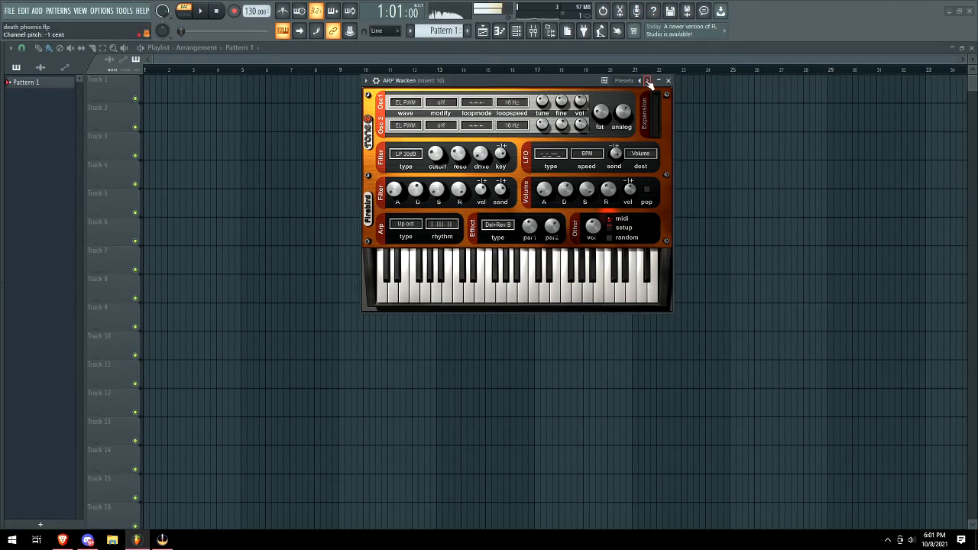
Continue to an LM drum-style patch, declining the tone2.com download-more-sounds prompt
click(647, 79)
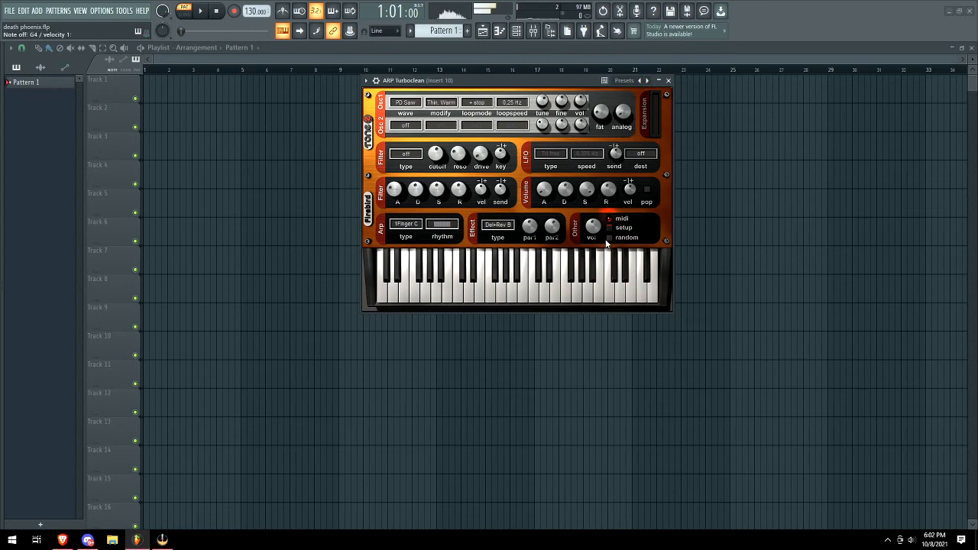
click(647, 79)
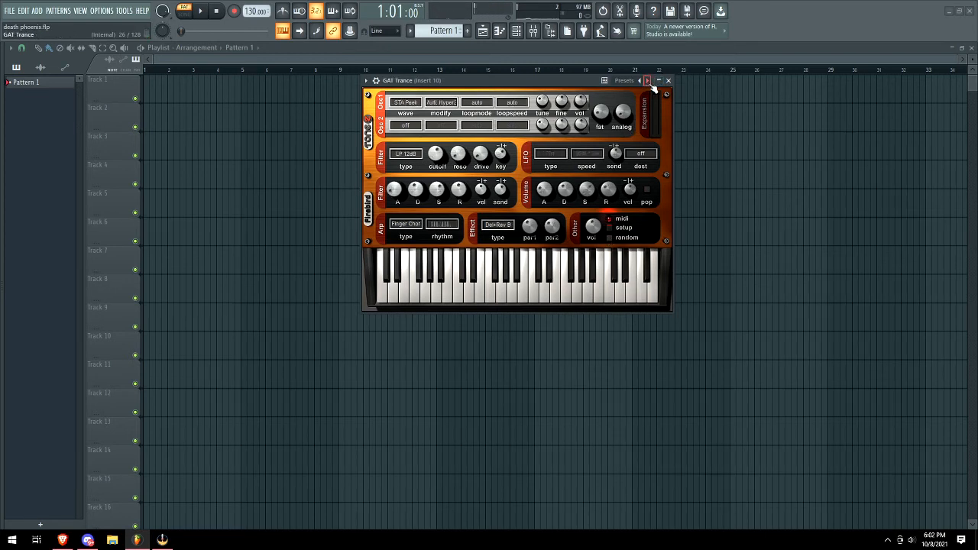
click(646, 79)
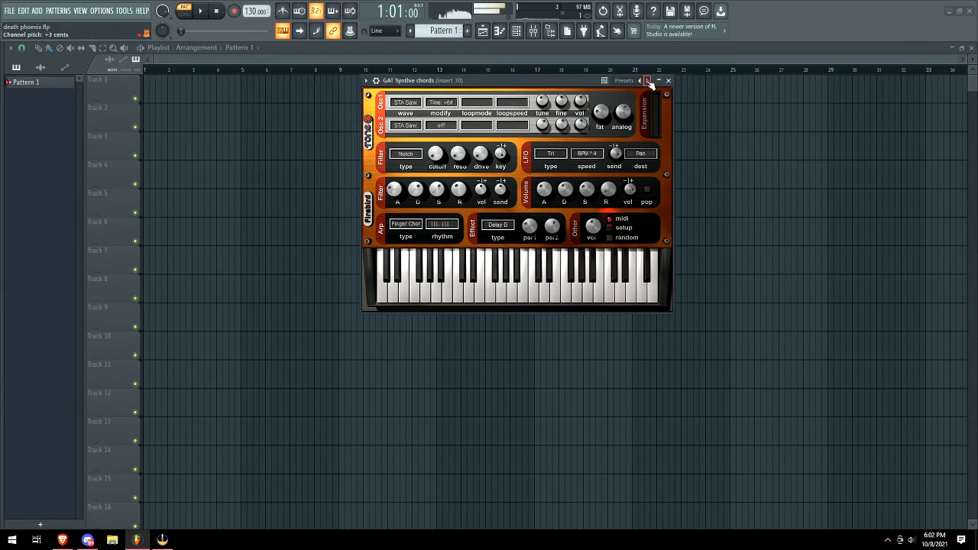
click(638, 80)
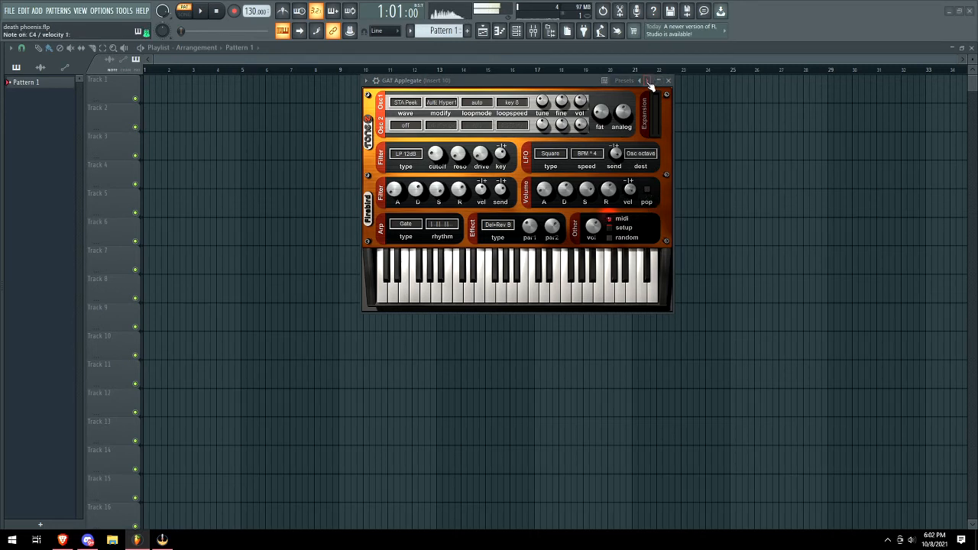
click(648, 79)
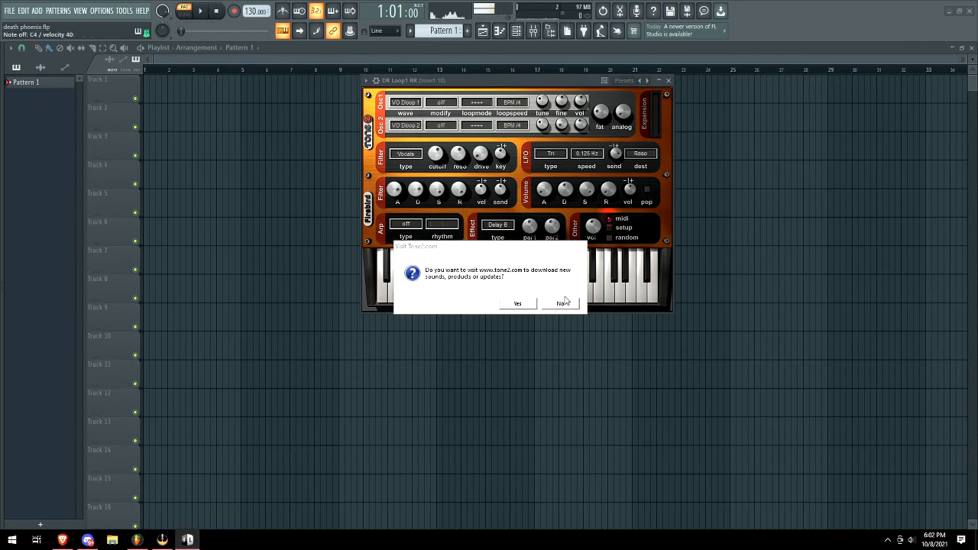
click(562, 303)
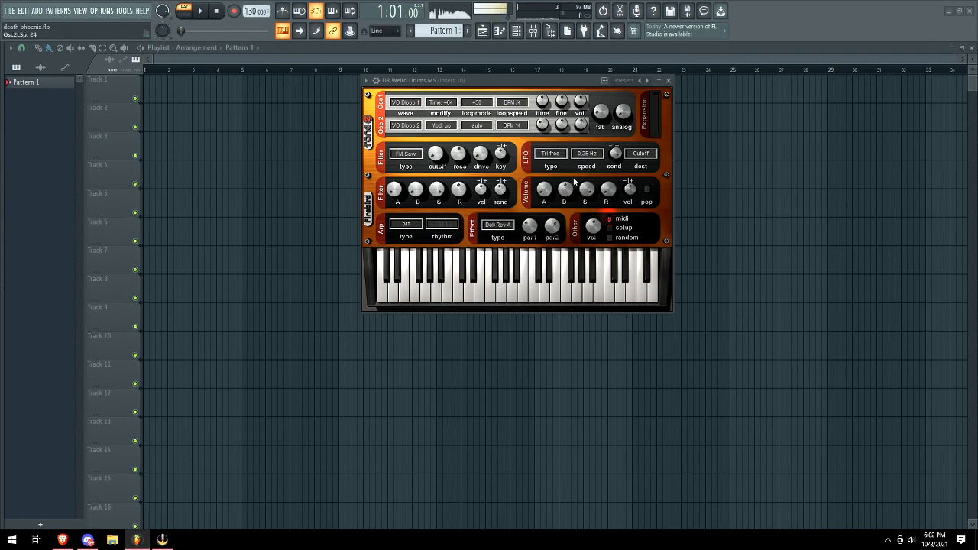
Step onto LD lead presets and choose a different arpeggiator mode
click(477, 102)
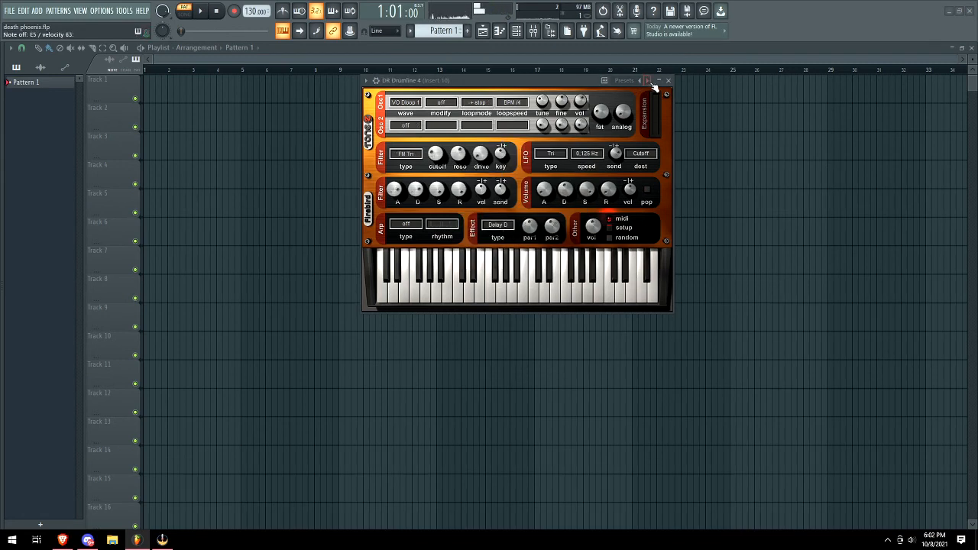
click(648, 79)
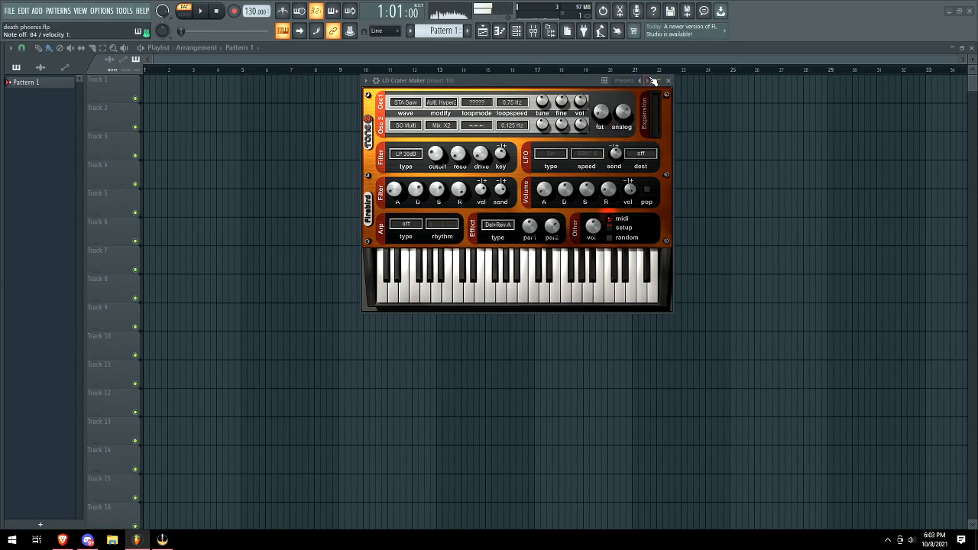
click(647, 79)
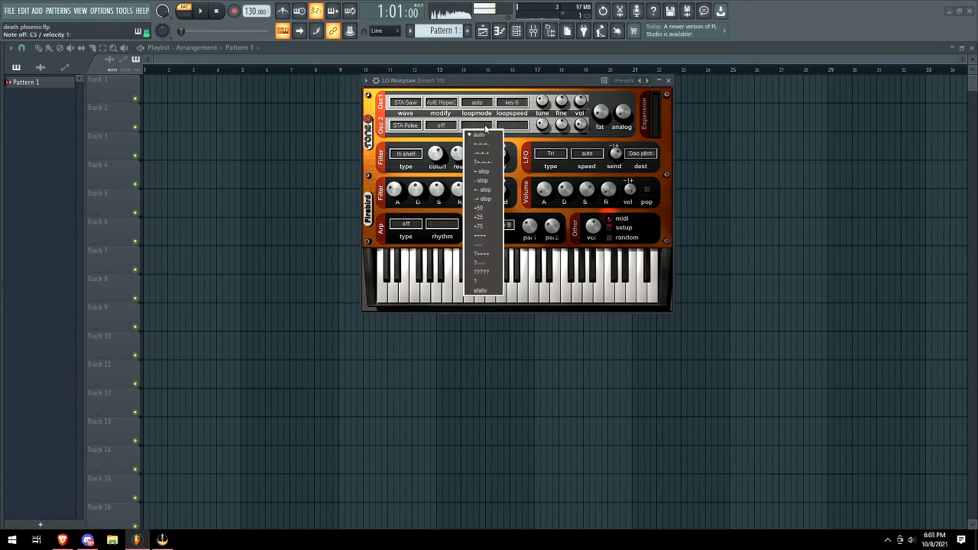
click(480, 134)
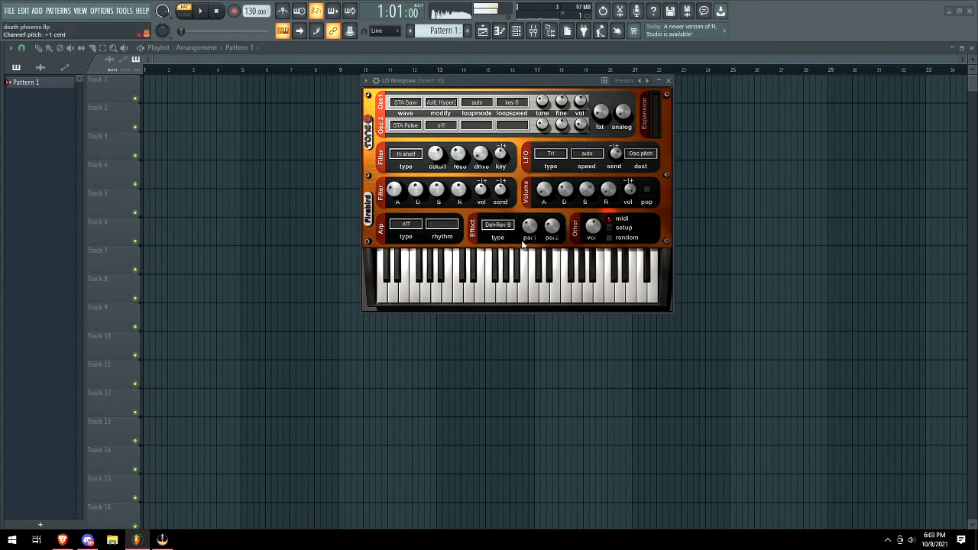